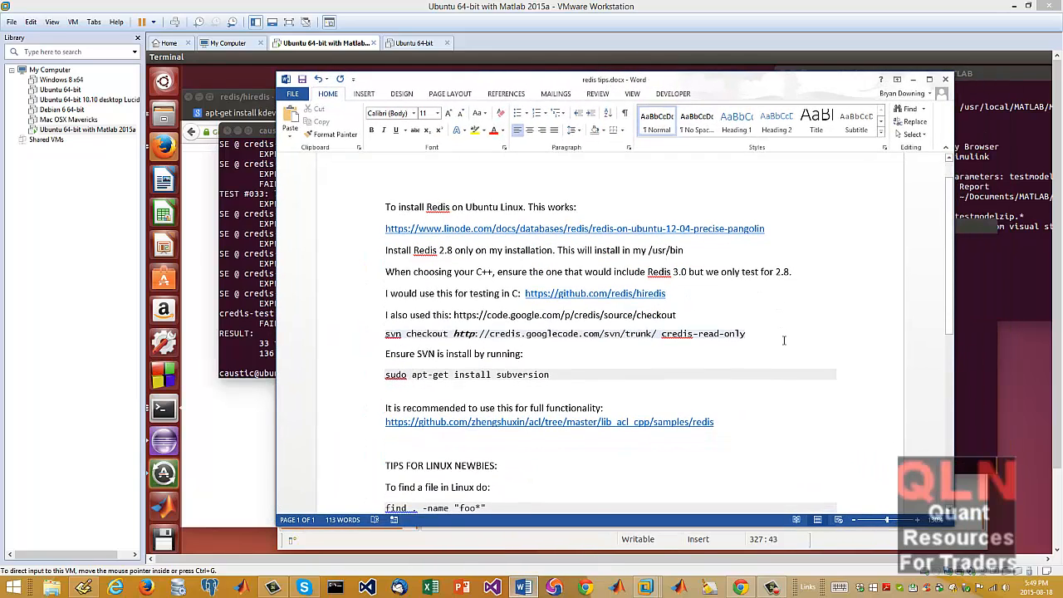
Bring up the Linode guide's Download and Install Redis section with the apt-get install redis-server command
{"action": "scroll", "scroll_direction": "down", "scroll_amount": 3}
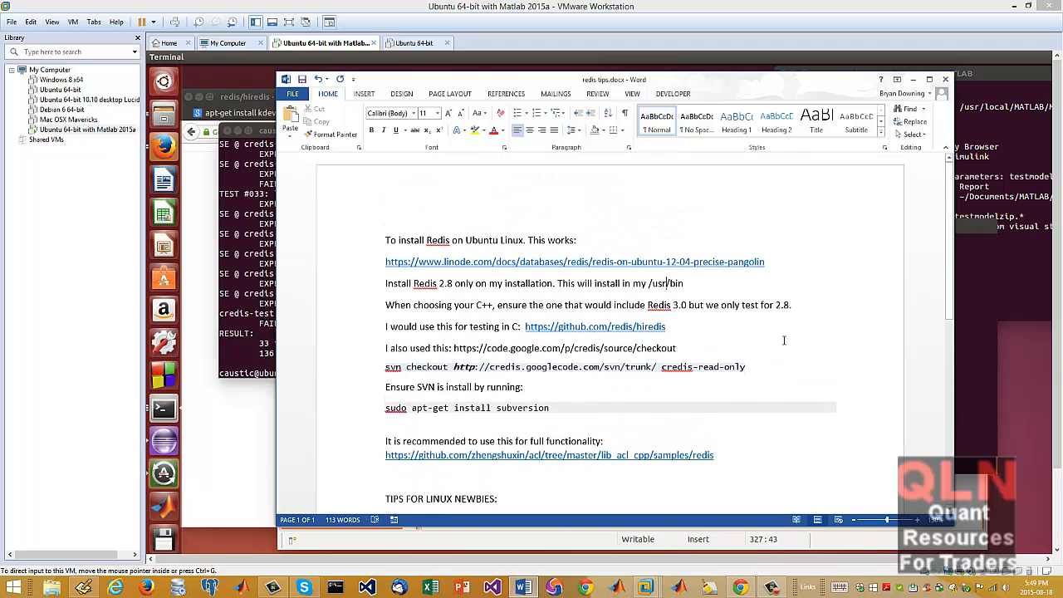
{"action": "scroll", "scroll_direction": "down", "scroll_amount": 3}
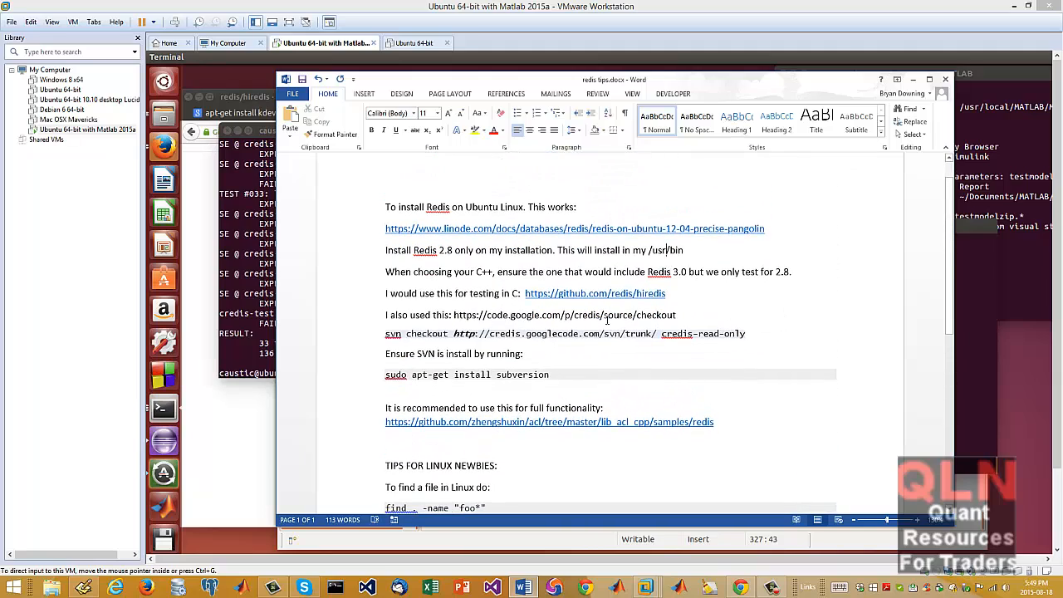
{"action": "mouse_move", "coordinate": [770, 236]}
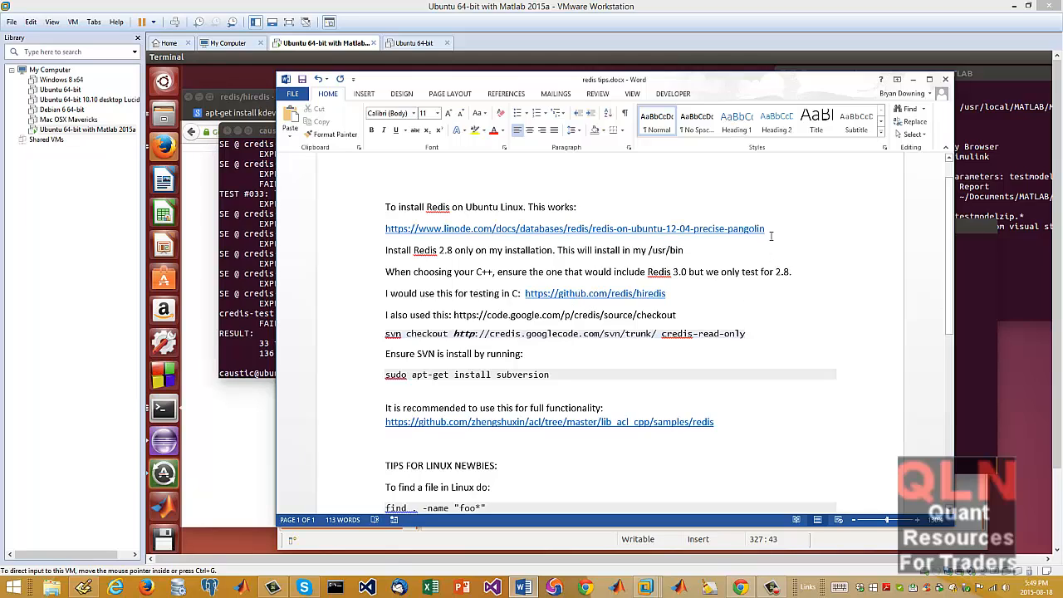
{"action": "mouse_move", "coordinate": [755, 233]}
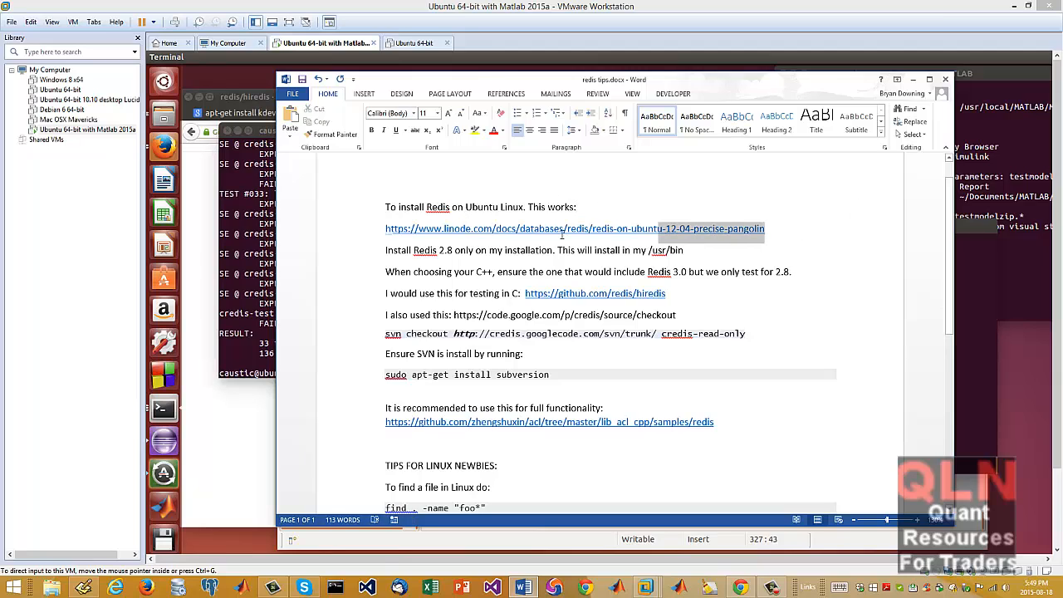
{"action": "mouse_move", "coordinate": [670, 237]}
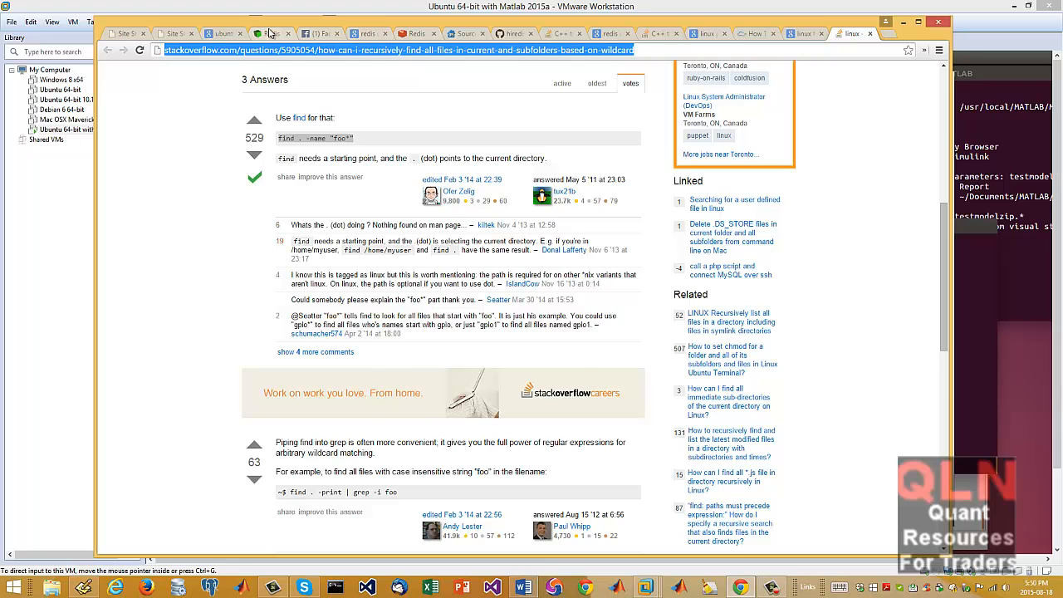
{"action": "left_click", "coordinate": [268, 34]}
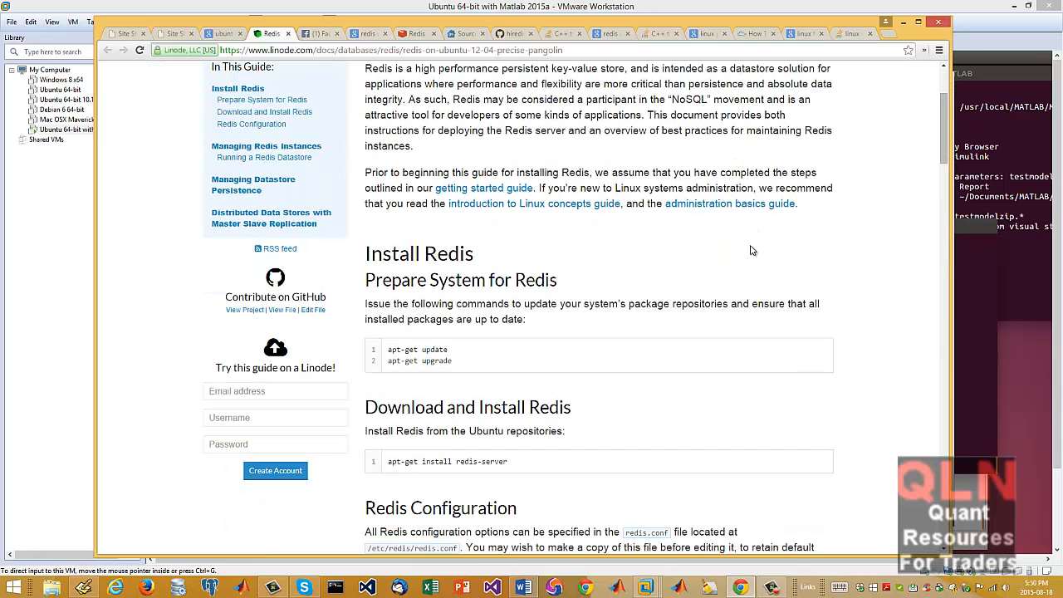
{"action": "scroll", "scroll_direction": "down", "scroll_amount": 3}
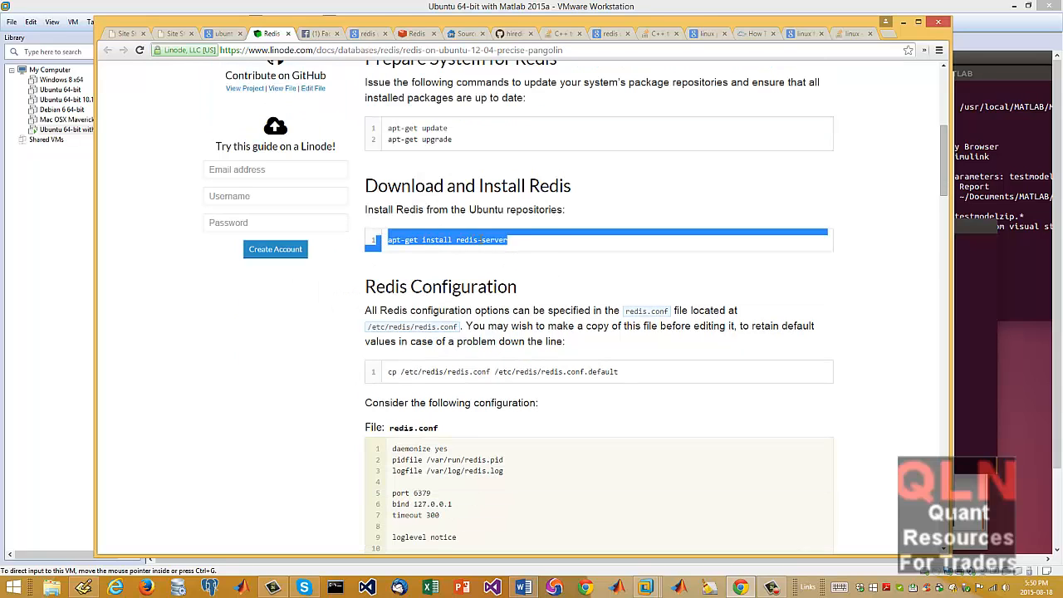
{"action": "scroll", "scroll_direction": "down", "scroll_amount": 3}
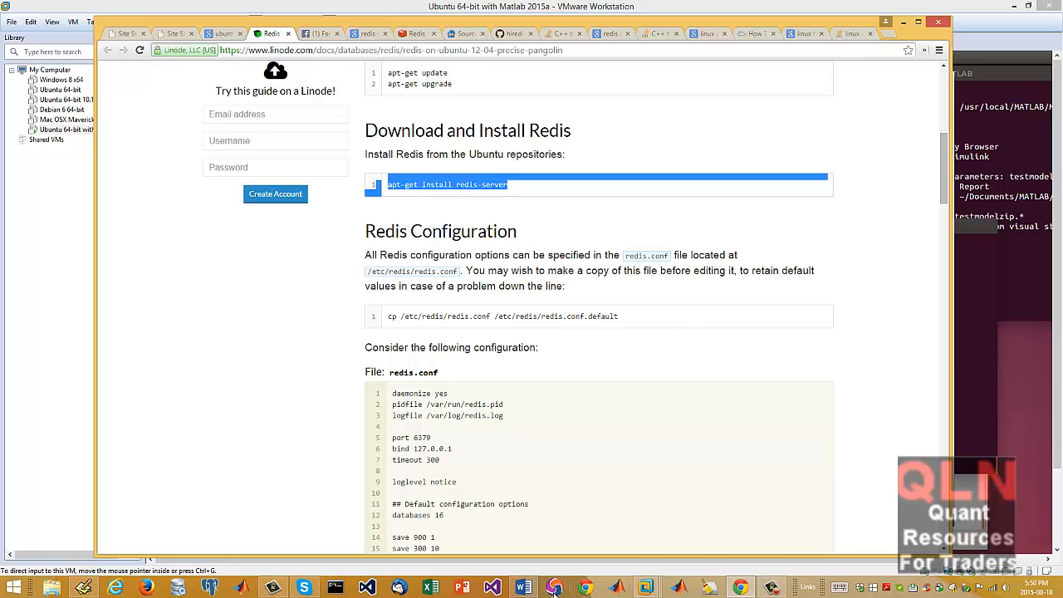
{"action": "left_click", "coordinate": [518, 584]}
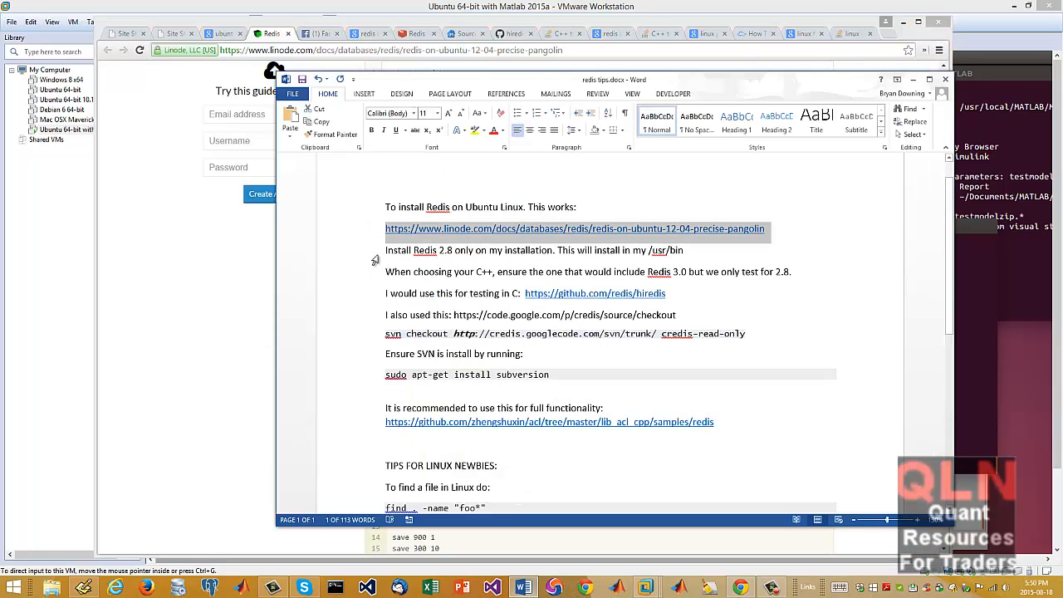
{"action": "left_click", "coordinate": [442, 249]}
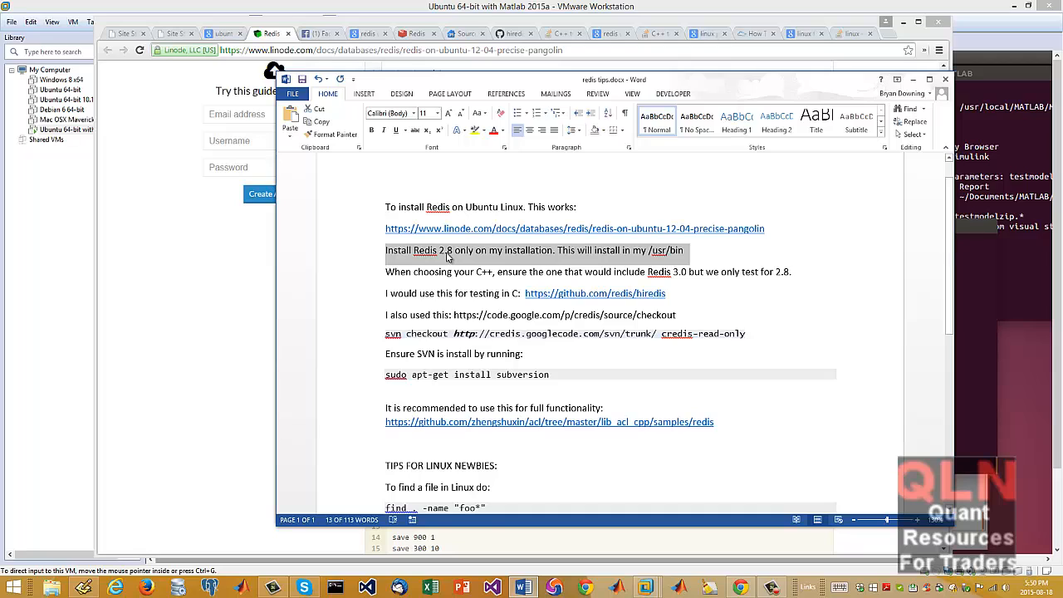
{"action": "mouse_move", "coordinate": [440, 263]}
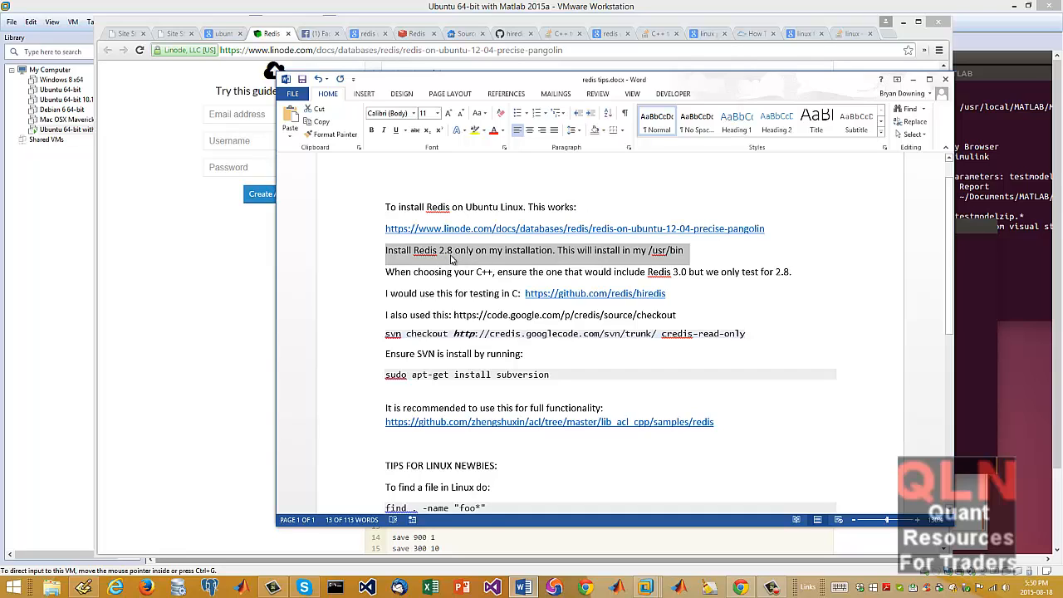
{"action": "mouse_move", "coordinate": [459, 241]}
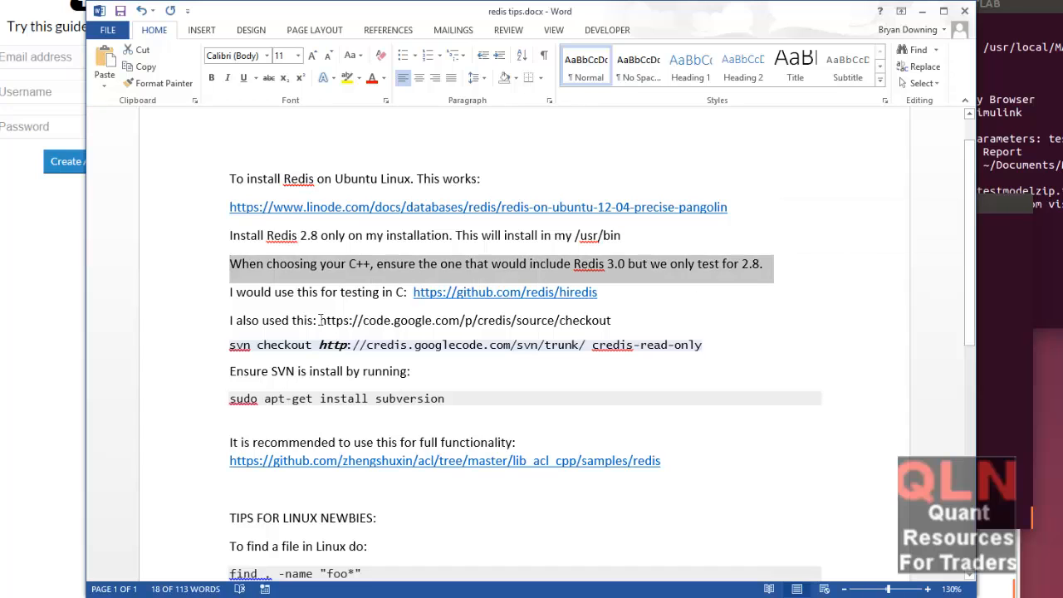
{"action": "scroll", "scroll_direction": "down", "scroll_amount": 3}
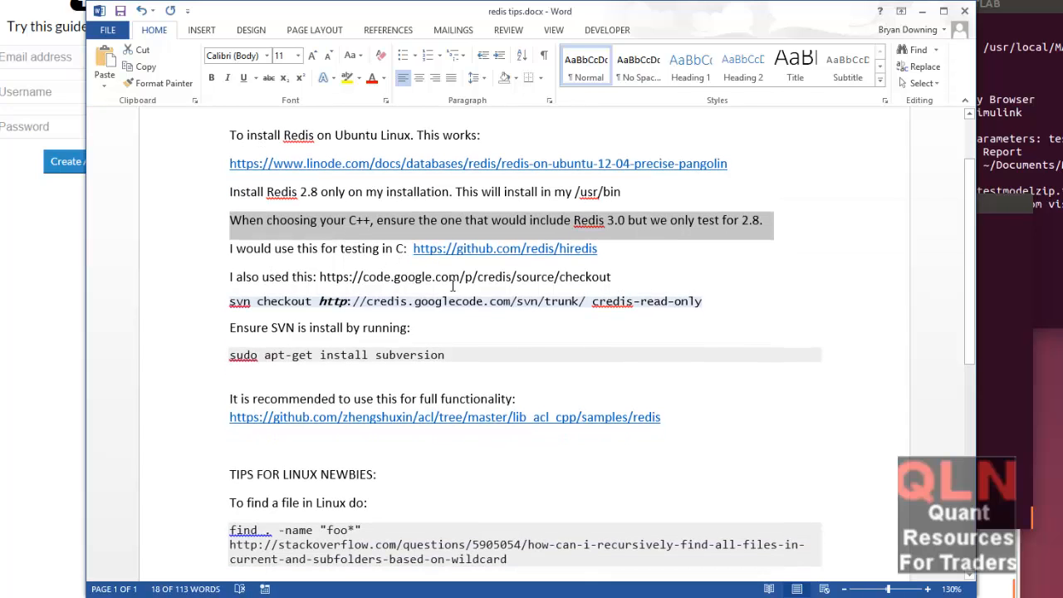
{"action": "mouse_move", "coordinate": [425, 257]}
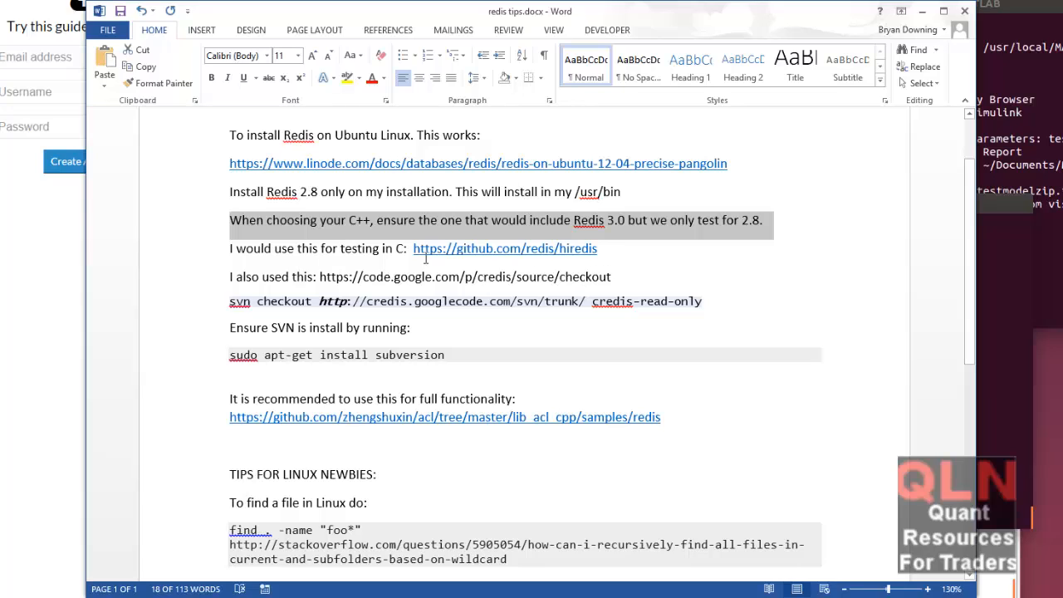
{"action": "mouse_move", "coordinate": [355, 263]}
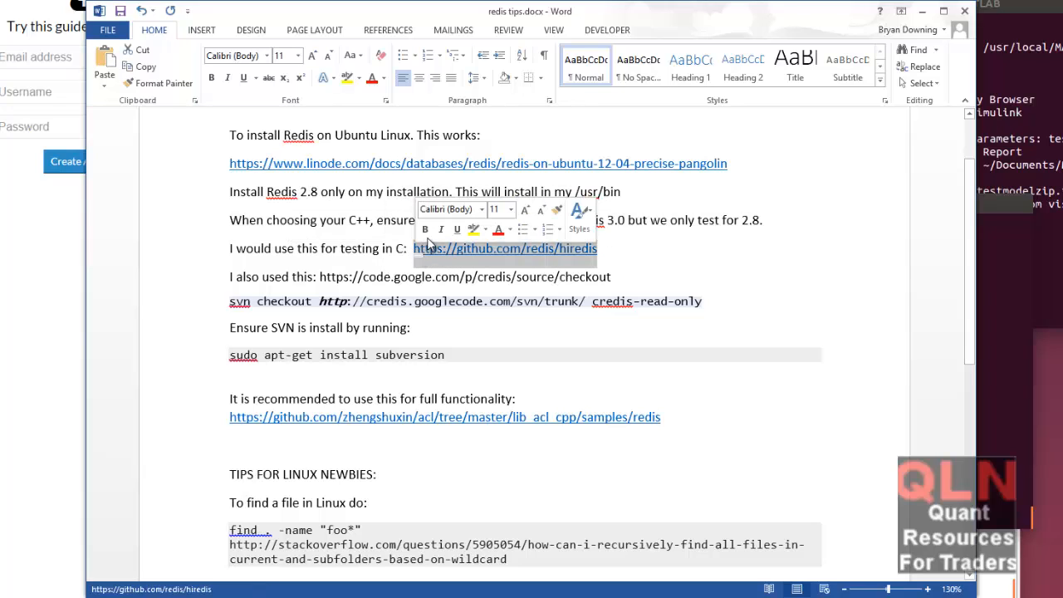
Follow the hiredis link on GitHub and scroll back to the repository's file list and README
{"action": "left_click", "coordinate": [514, 249]}
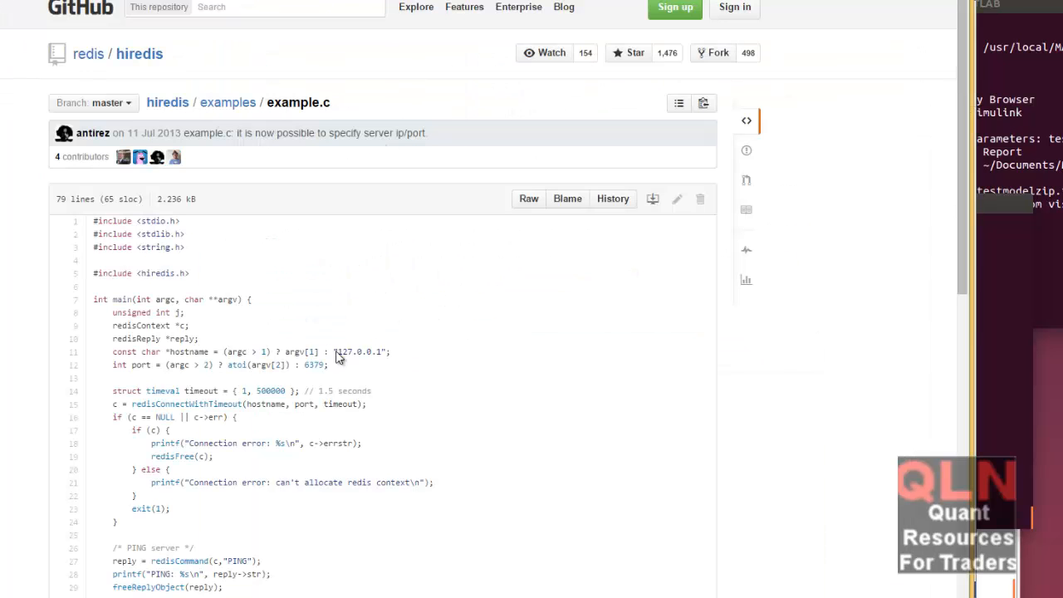
{"action": "mouse_move", "coordinate": [327, 206]}
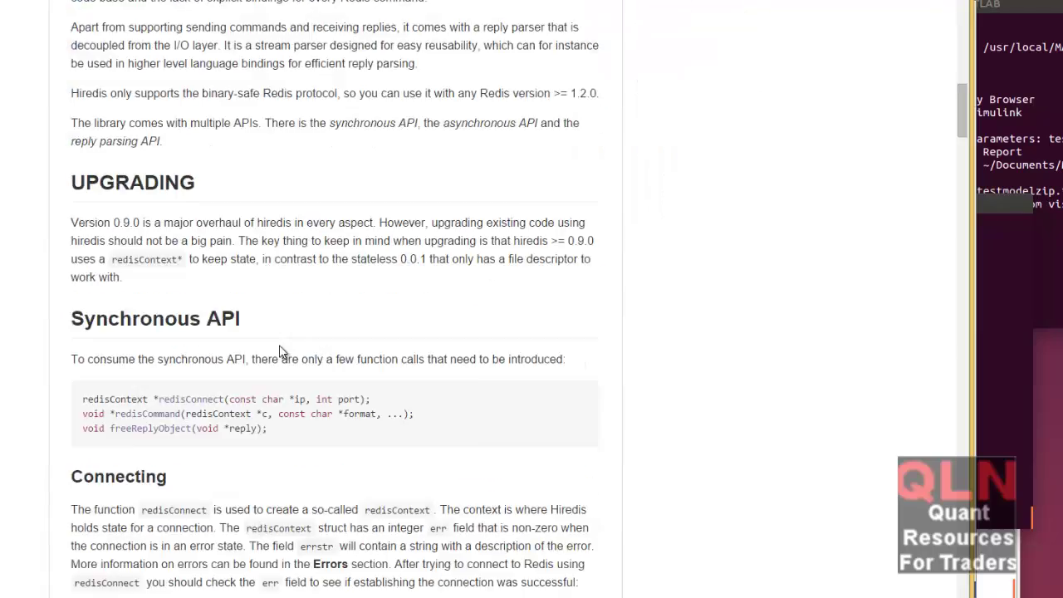
{"action": "scroll", "scroll_direction": "up", "scroll_amount": 3}
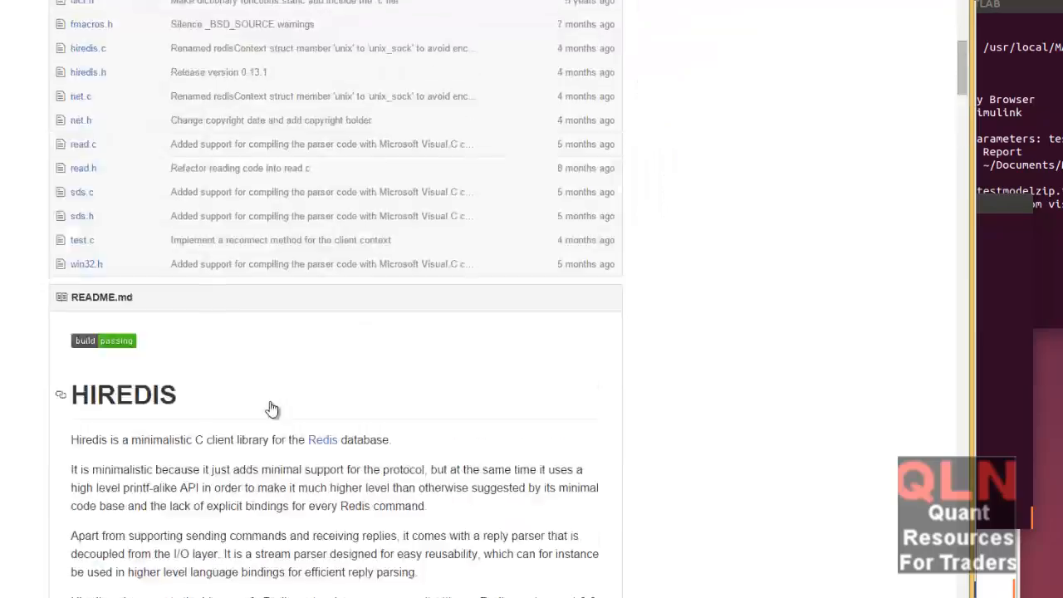
{"action": "scroll", "scroll_direction": "up", "scroll_amount": 3}
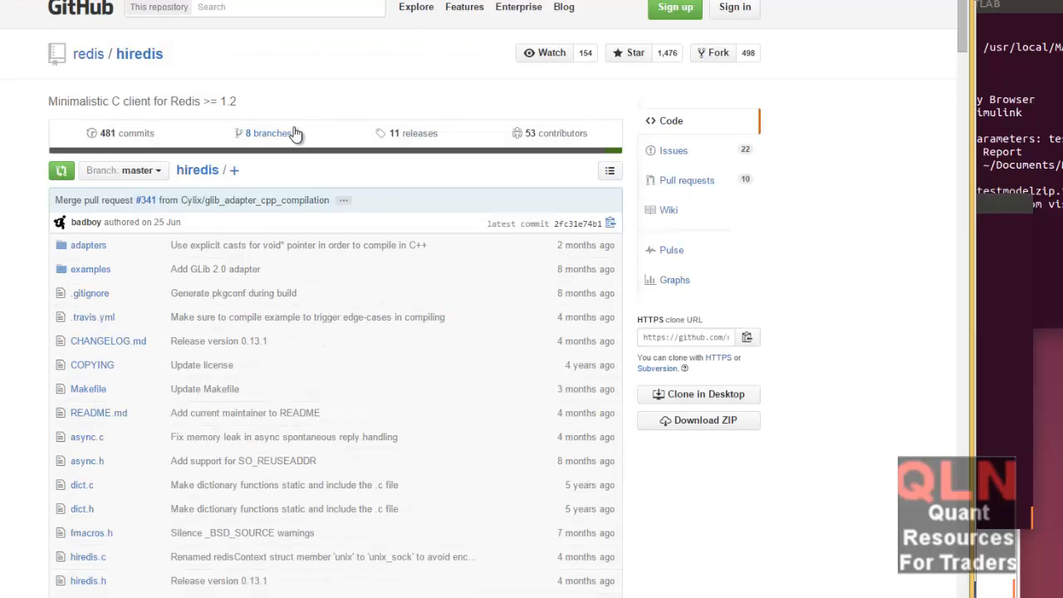
{"action": "mouse_move", "coordinate": [296, 133]}
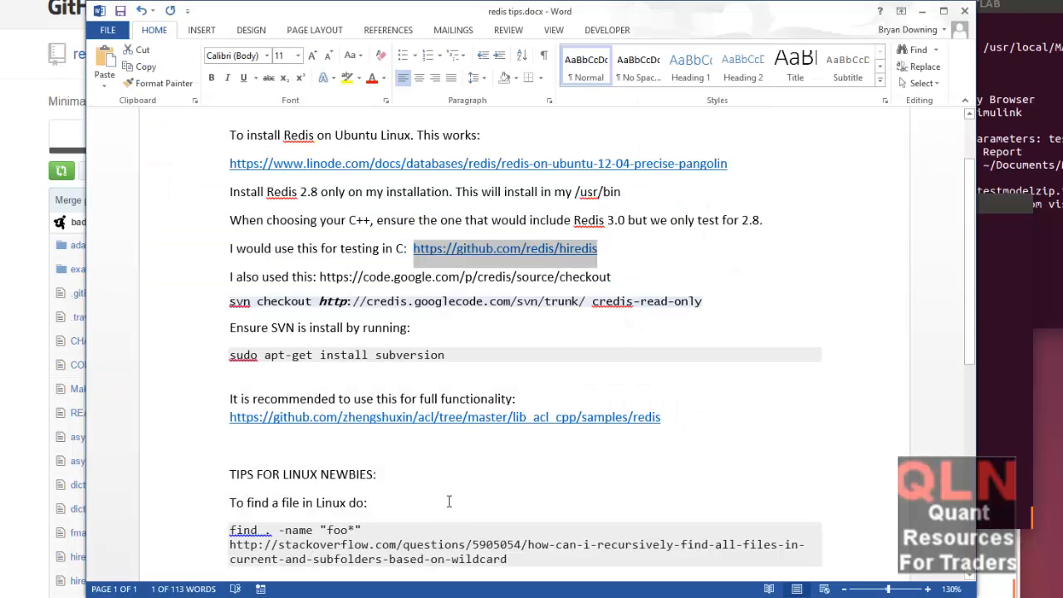
Return to the Word Redis notes and select the credis svn checkout command line
{"action": "left_click", "coordinate": [516, 276]}
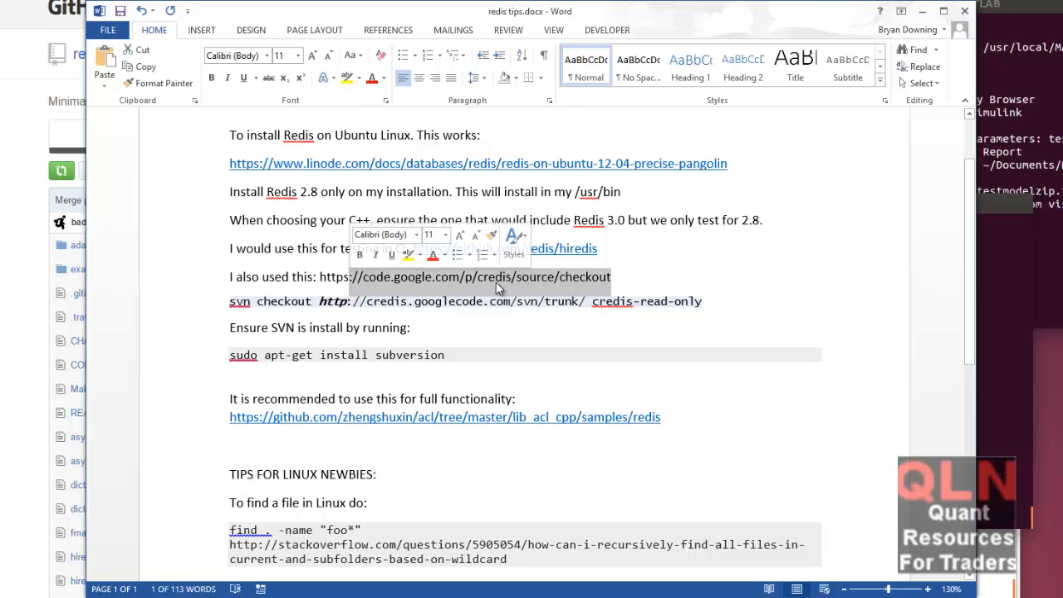
{"action": "mouse_move", "coordinate": [498, 285]}
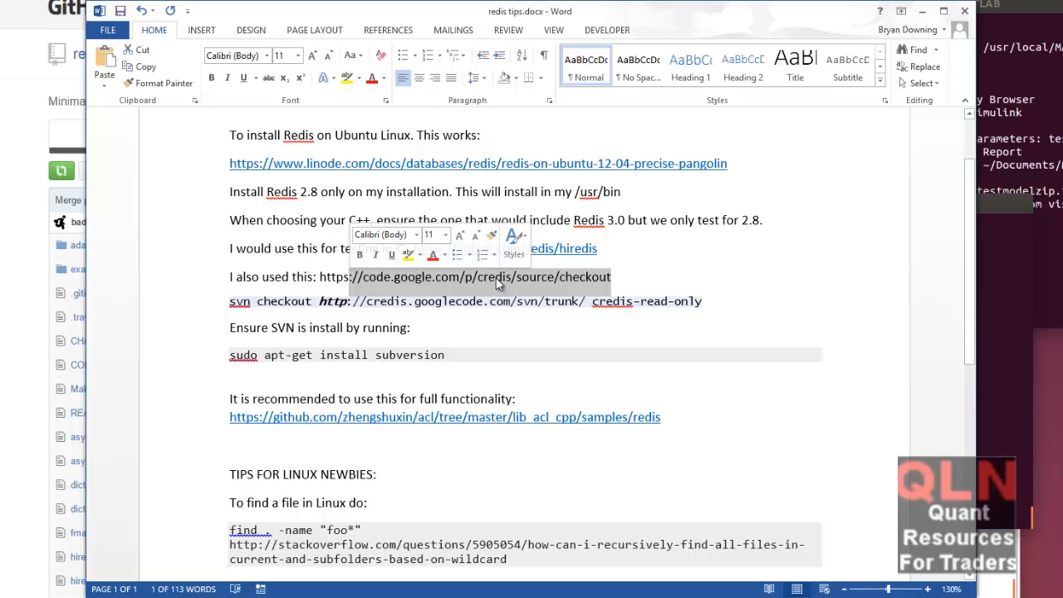
{"action": "mouse_move", "coordinate": [497, 292]}
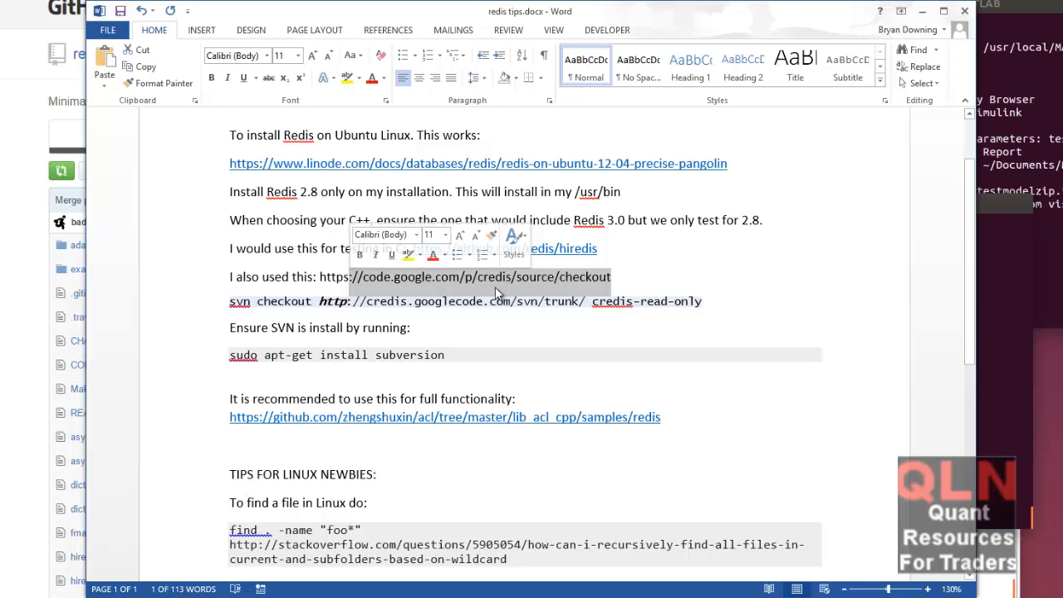
{"action": "left_click", "coordinate": [614, 276]}
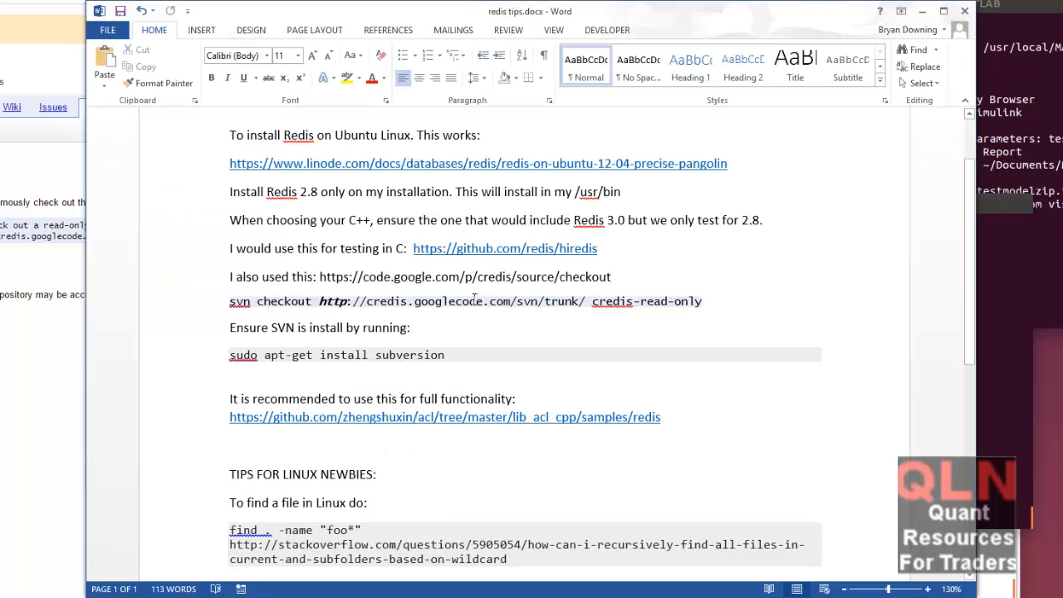
{"action": "left_click_drag", "start_coordinate": [522, 276], "coordinate": [702, 301]}
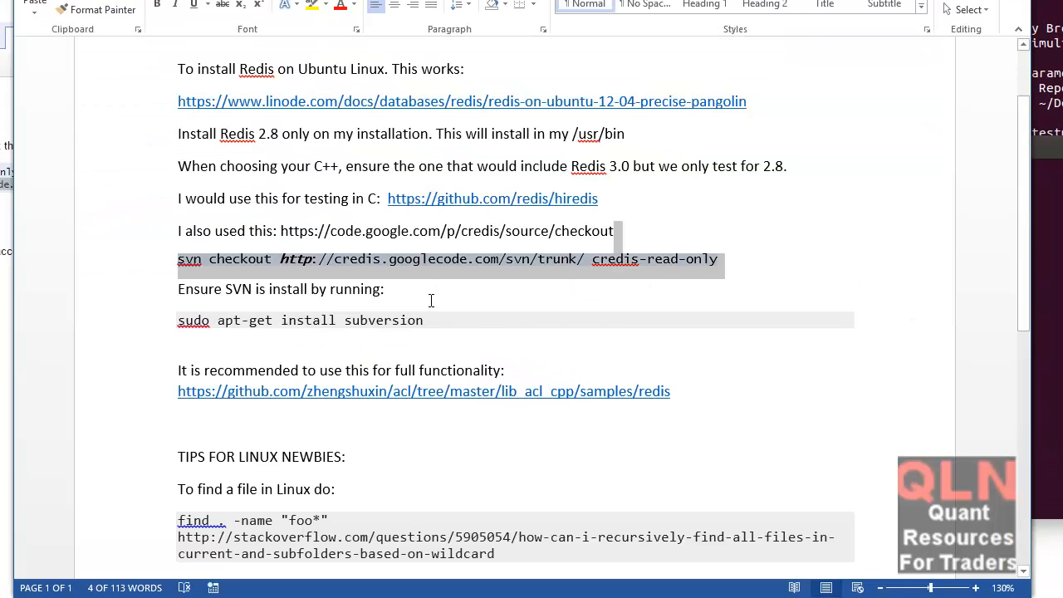
{"action": "left_click", "coordinate": [425, 319]}
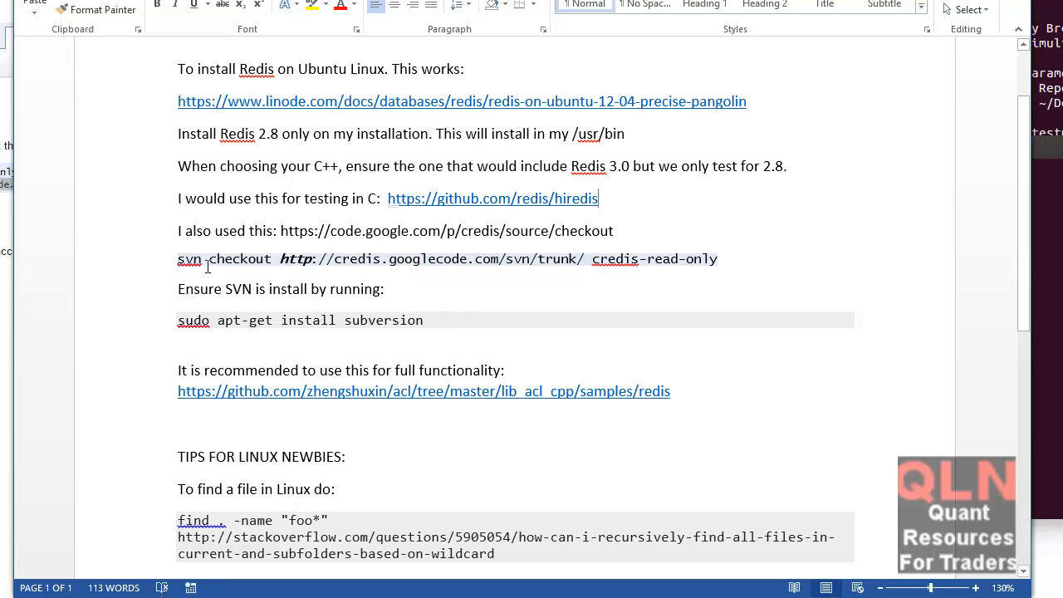
{"action": "double_click", "coordinate": [189, 259]}
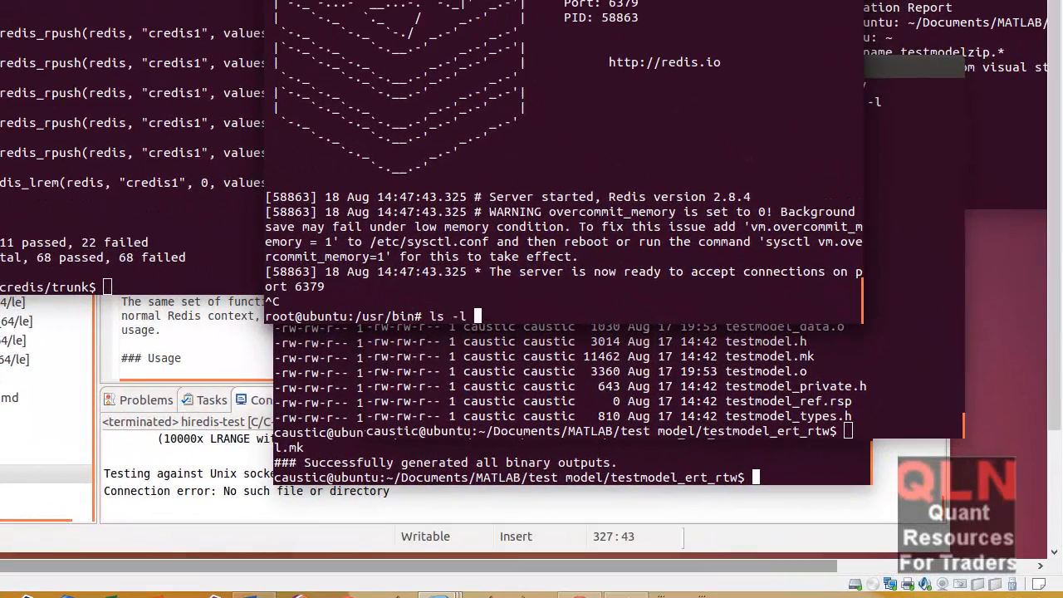
List the redis* binaries in /usr/bin and run redis-server to restart the server
{"action": "type", "text": "redis_"}
{"action": "type", "text": "ls -l redis*"}
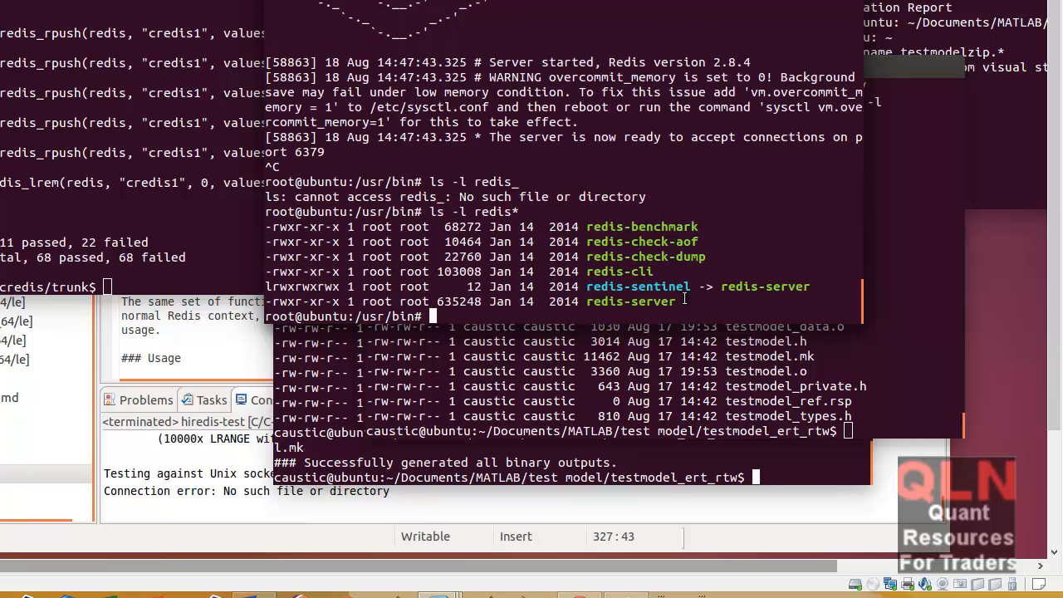
{"action": "double_click", "coordinate": [629, 300]}
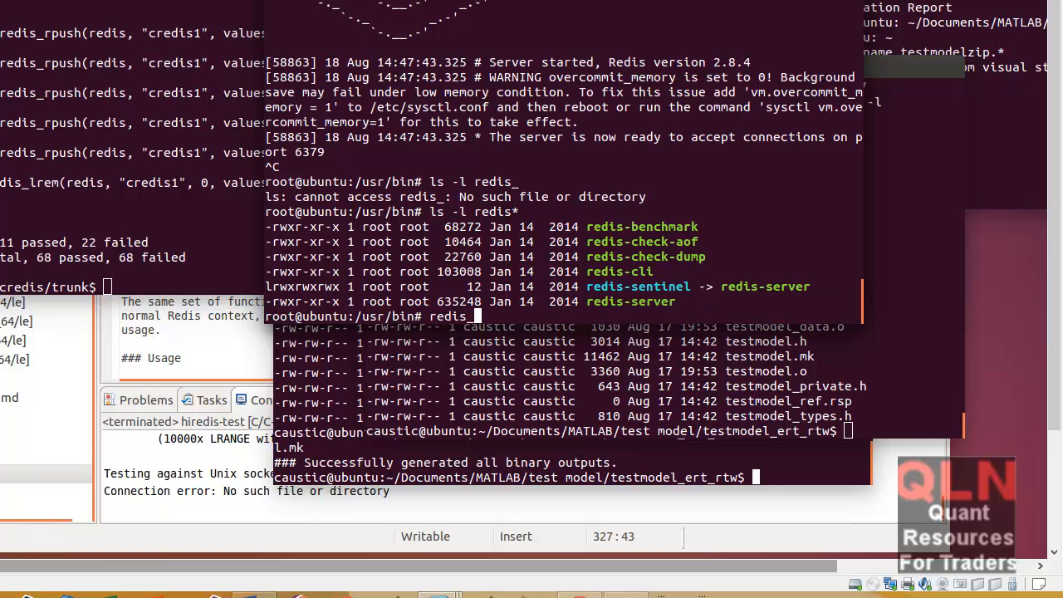
{"action": "type", "text": "server"}
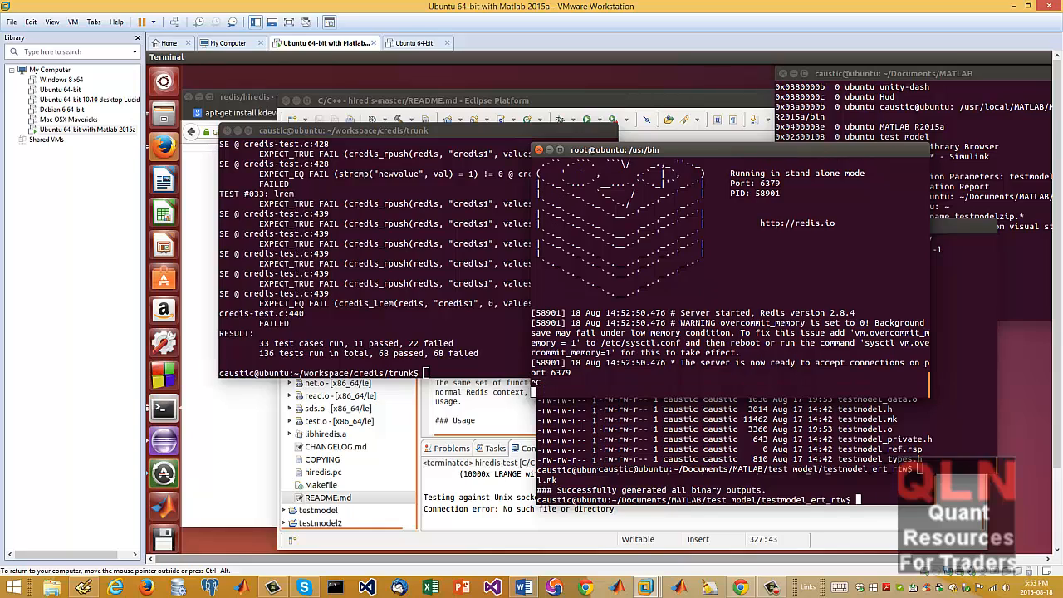
Run redis-cli against the server, quit it, then list the credis trunk files with ls -l
{"action": "key", "text": "ctrl+c"}
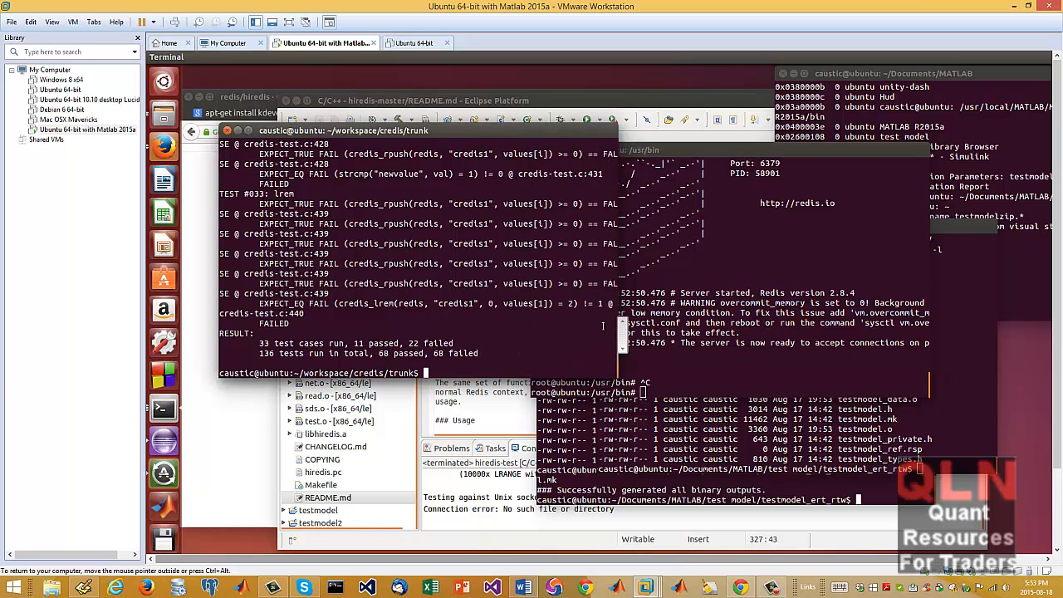
{"action": "type", "text": "redis-cli"}
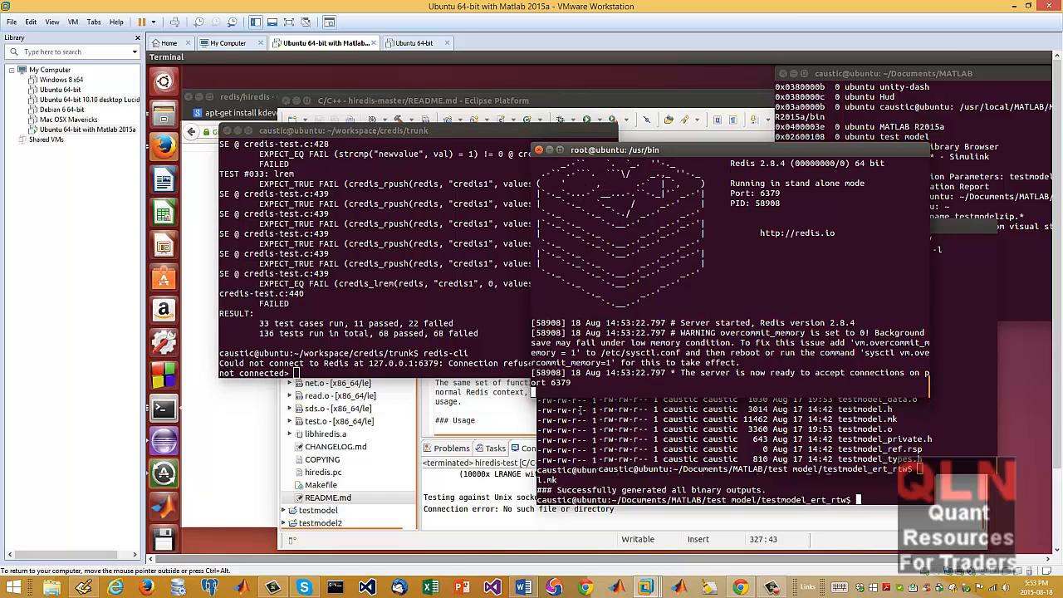
{"action": "left_click", "coordinate": [365, 129]}
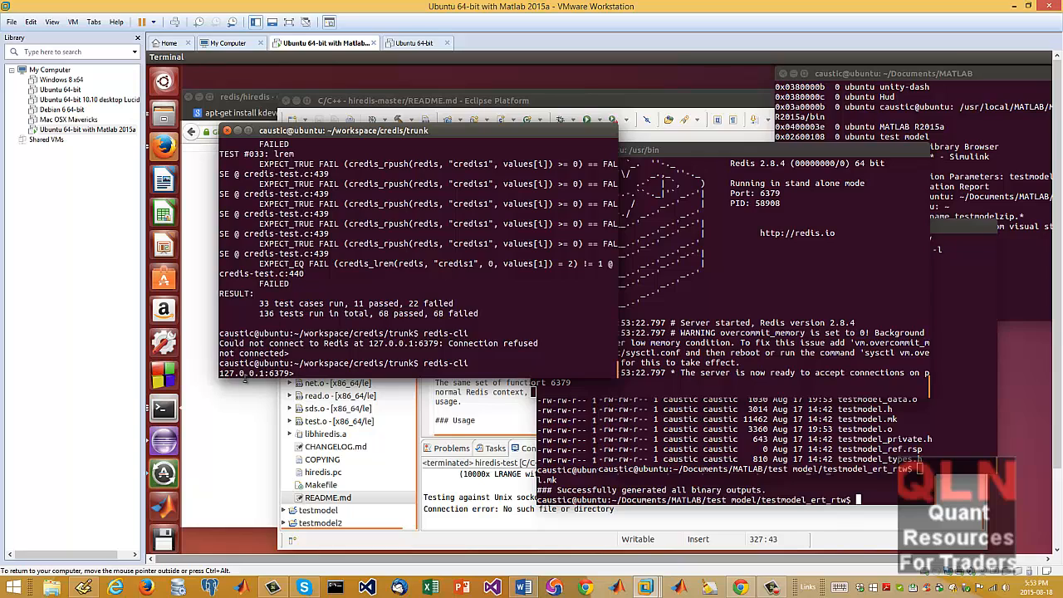
{"action": "mouse_move", "coordinate": [504, 404]}
{"action": "type", "text": "ping"}
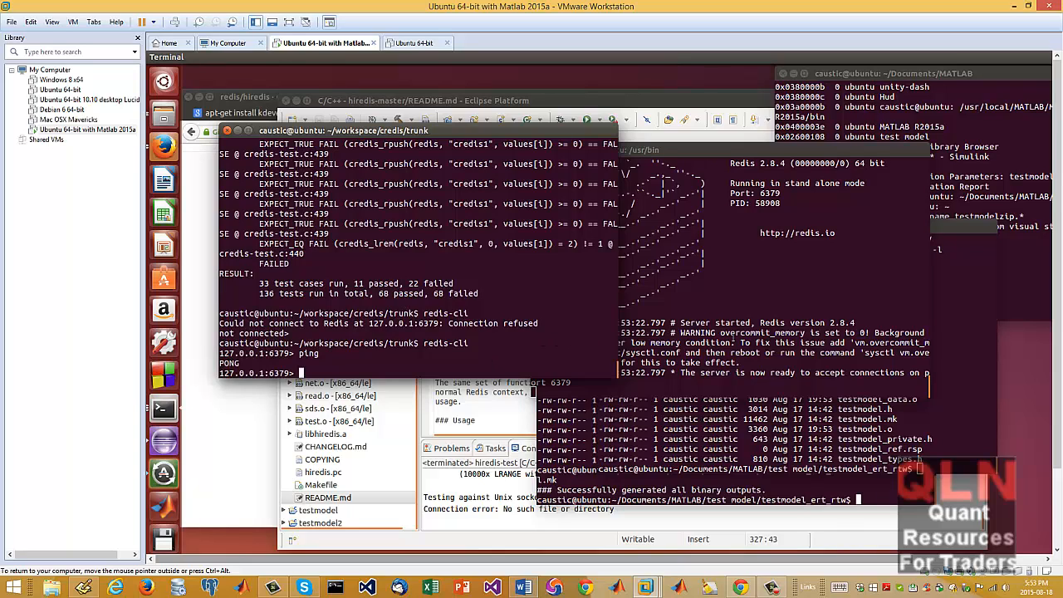
{"action": "type", "text": "quit"}
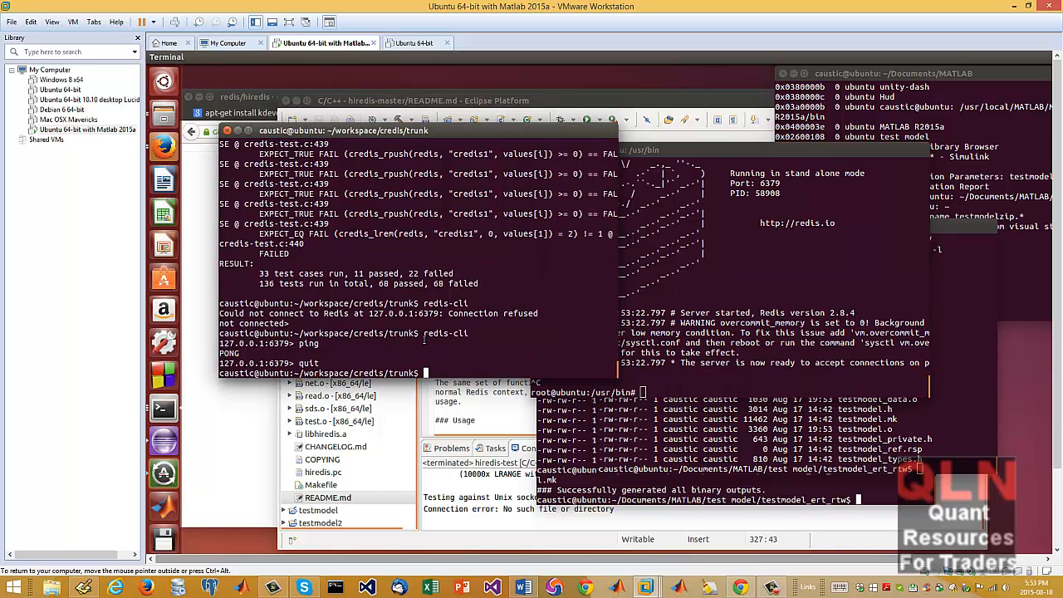
{"action": "type", "text": "ls -l"}
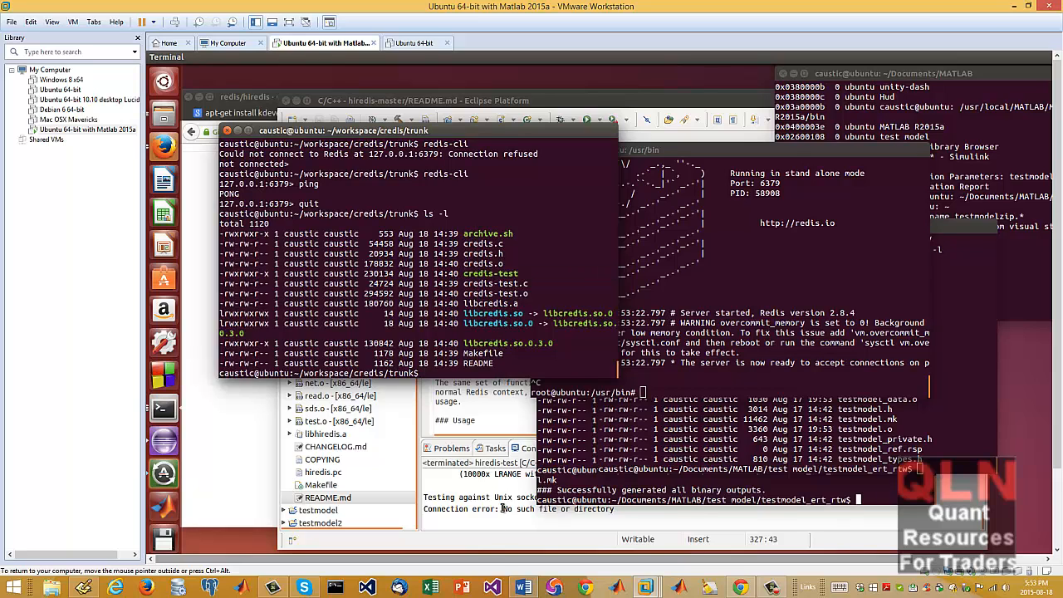
{"action": "mouse_move", "coordinate": [738, 587]}
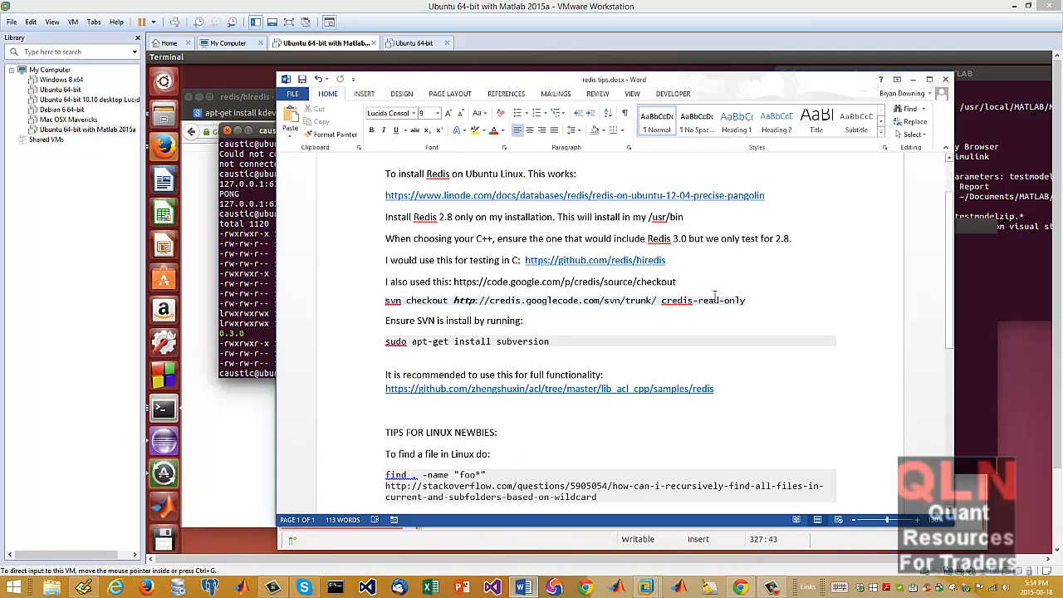
{"action": "triple_click", "coordinate": [565, 301]}
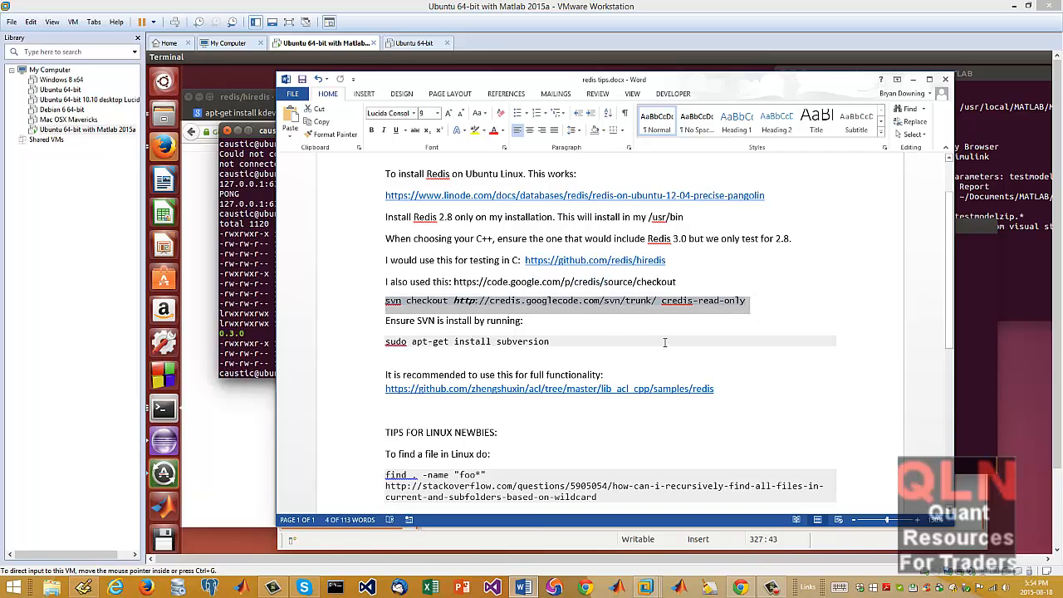
{"action": "scroll", "scroll_direction": "down", "scroll_amount": 3}
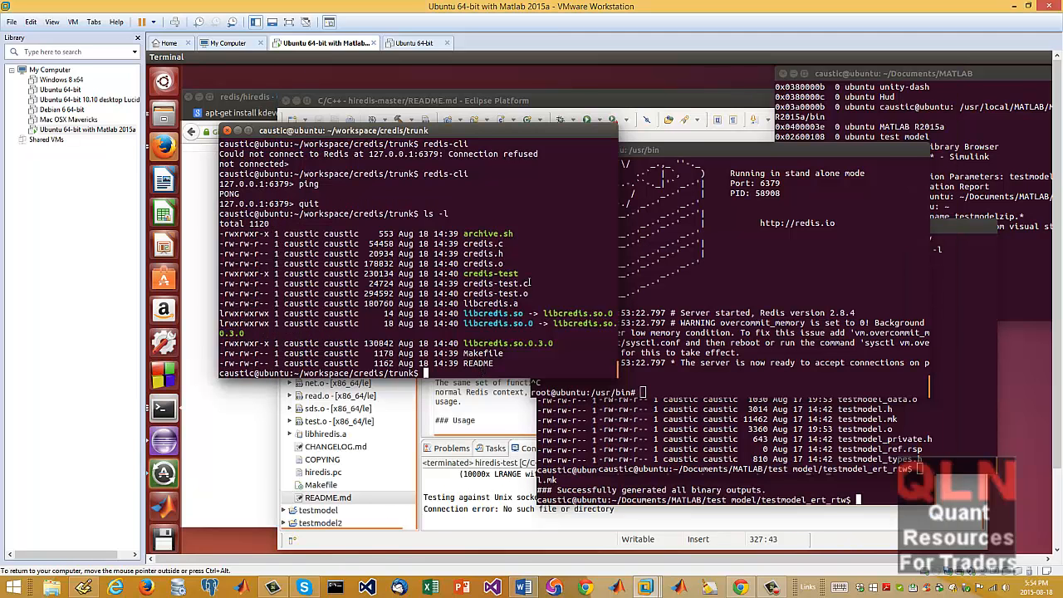
Run make in the credis trunk folder, which reports nothing to do
{"action": "type", "text": "make"}
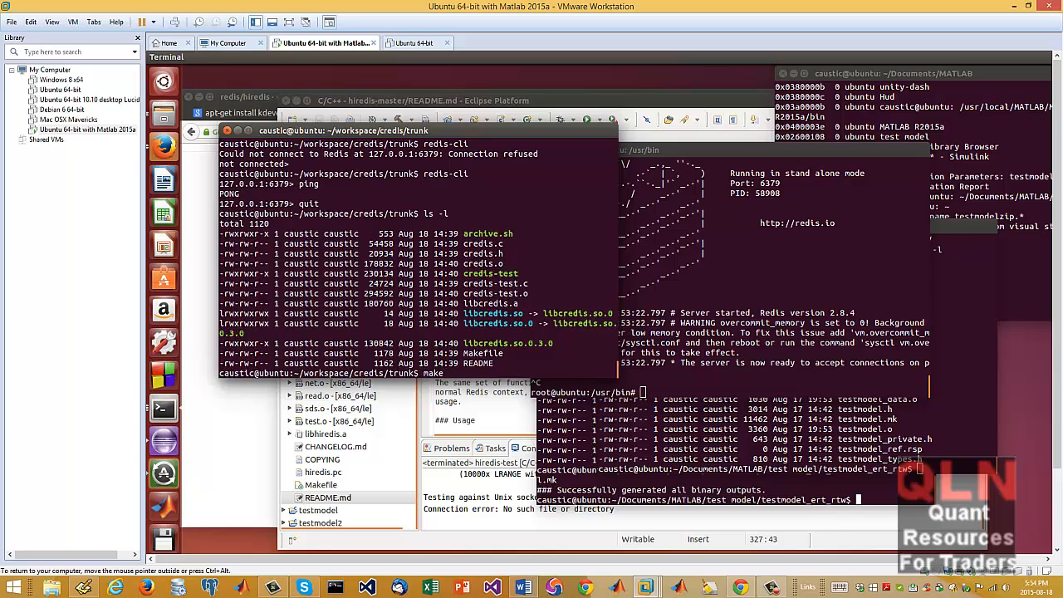
{"action": "key", "text": "Return"}
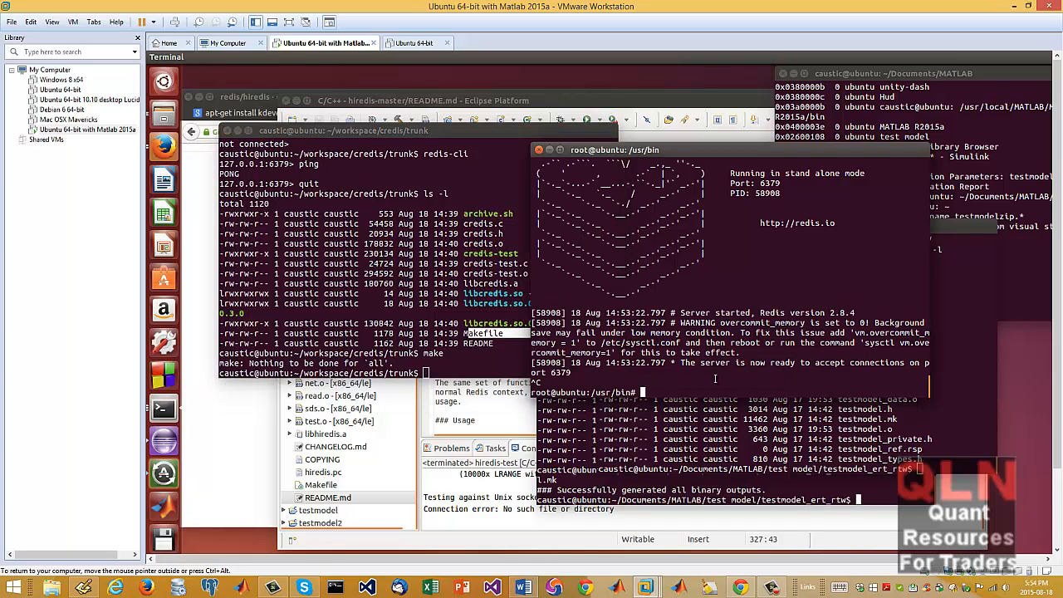
{"action": "type", "text": "cred"}
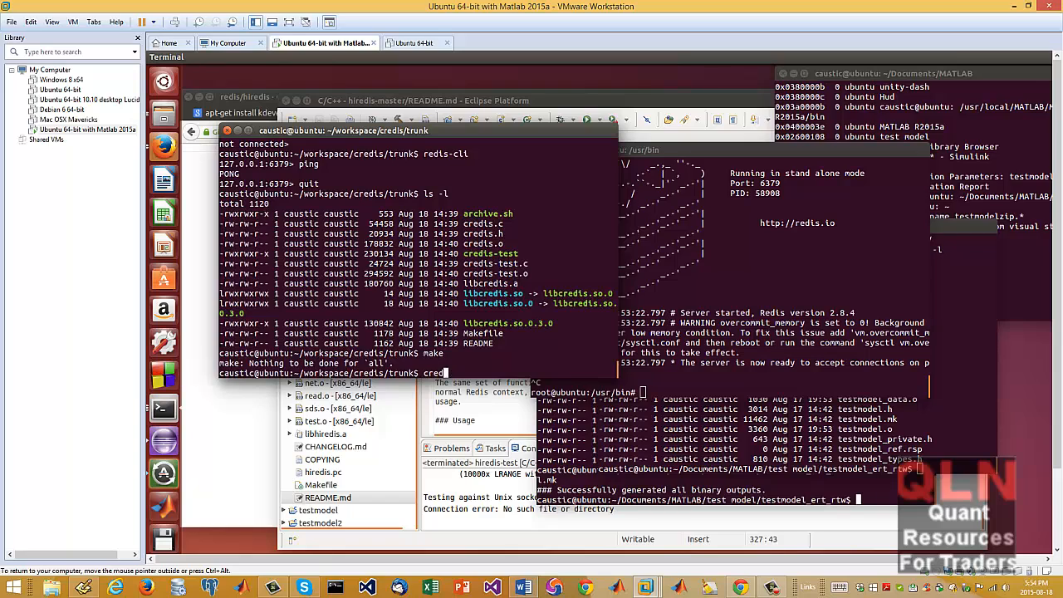
{"action": "type", "text": "is"}
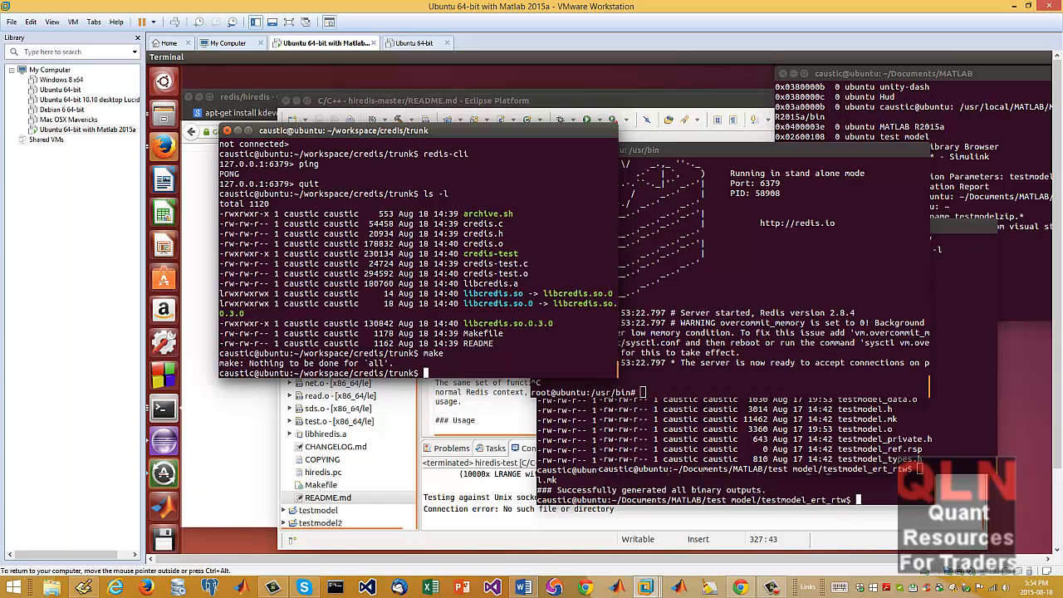
{"action": "type", "text": "credentials-preferences"}
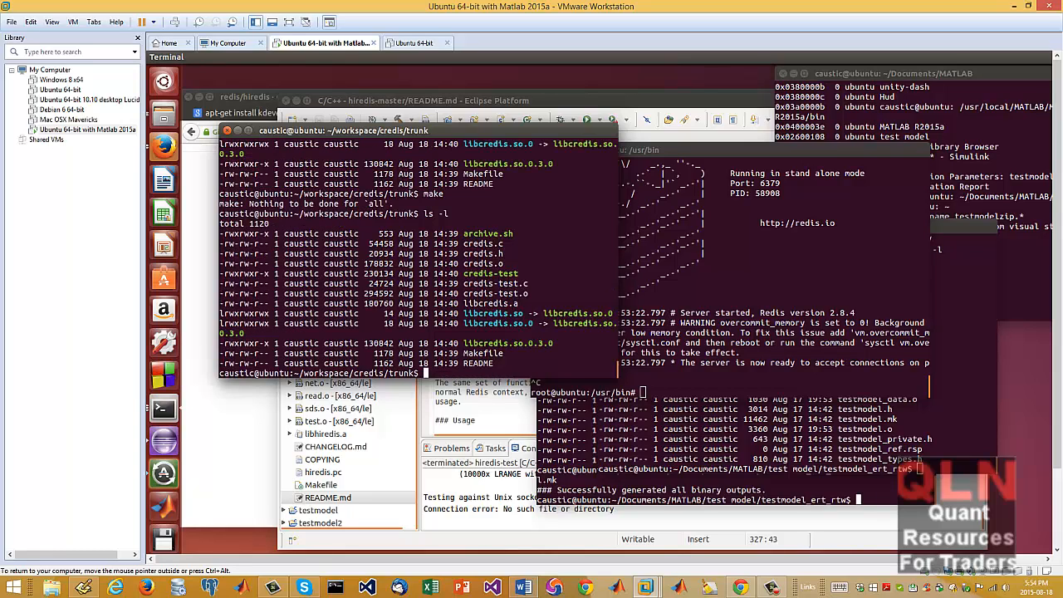
Run ./credis-test, which fails its connection test and segfaults
{"action": "type", "text": "./cre"}
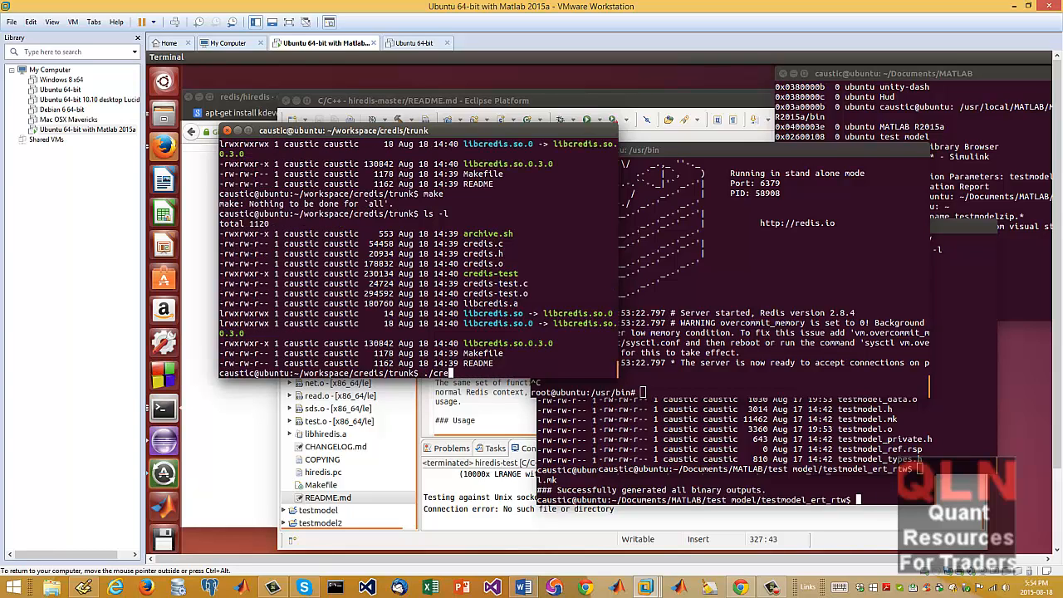
{"action": "key", "text": "Return"}
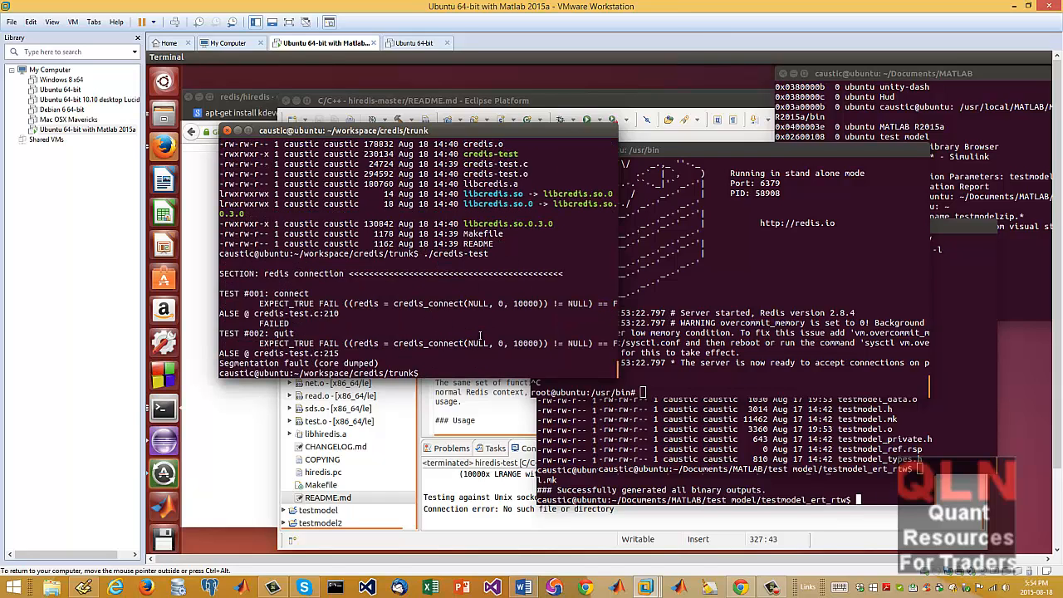
{"action": "mouse_move", "coordinate": [784, 279]}
{"action": "type", "text": "./credis-test"}
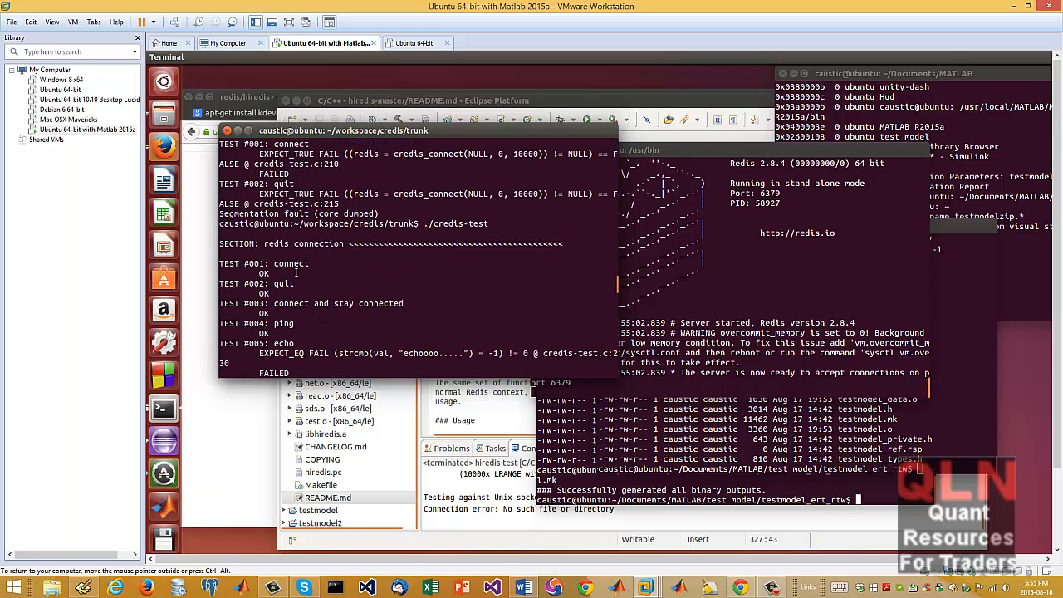
Scroll through the rerun credis-test output reporting 11 of 33 test cases passing
{"action": "scroll", "scroll_direction": "down", "scroll_amount": 3}
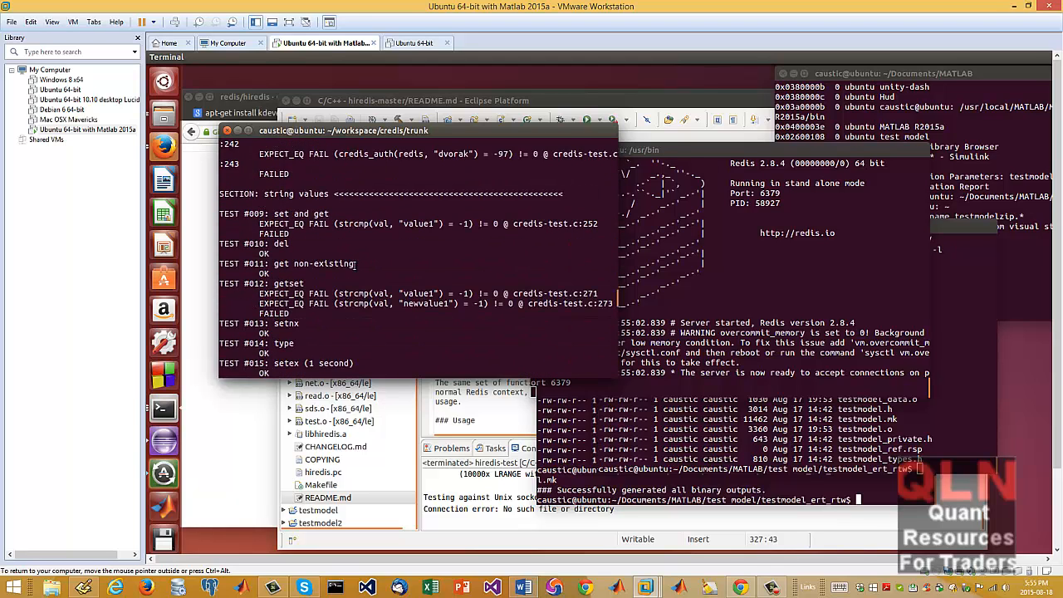
{"action": "scroll", "scroll_direction": "down", "scroll_amount": 3}
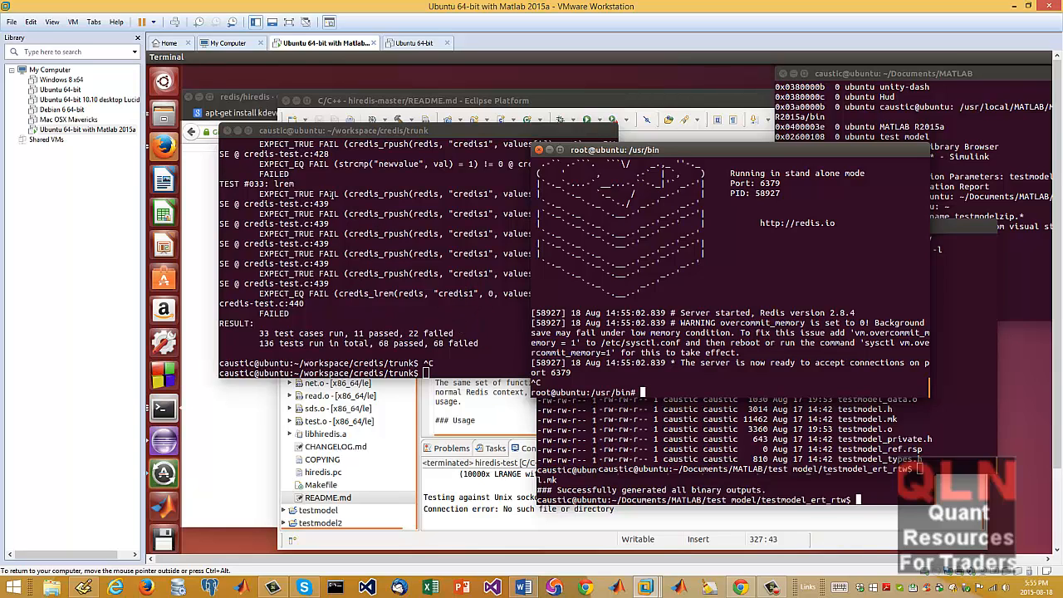
{"action": "mouse_move", "coordinate": [461, 203]}
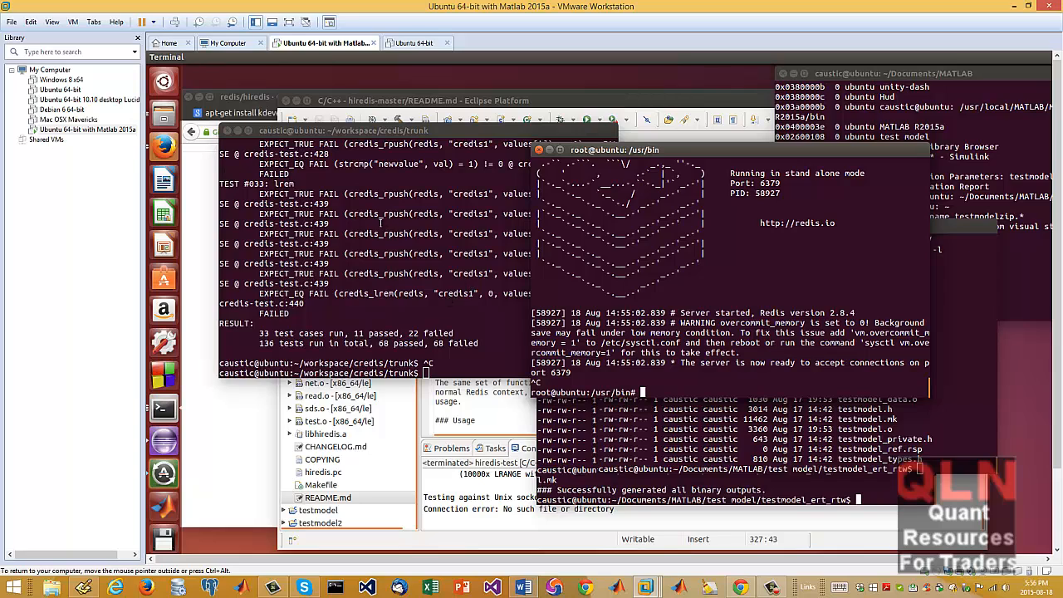
{"action": "mouse_move", "coordinate": [431, 264]}
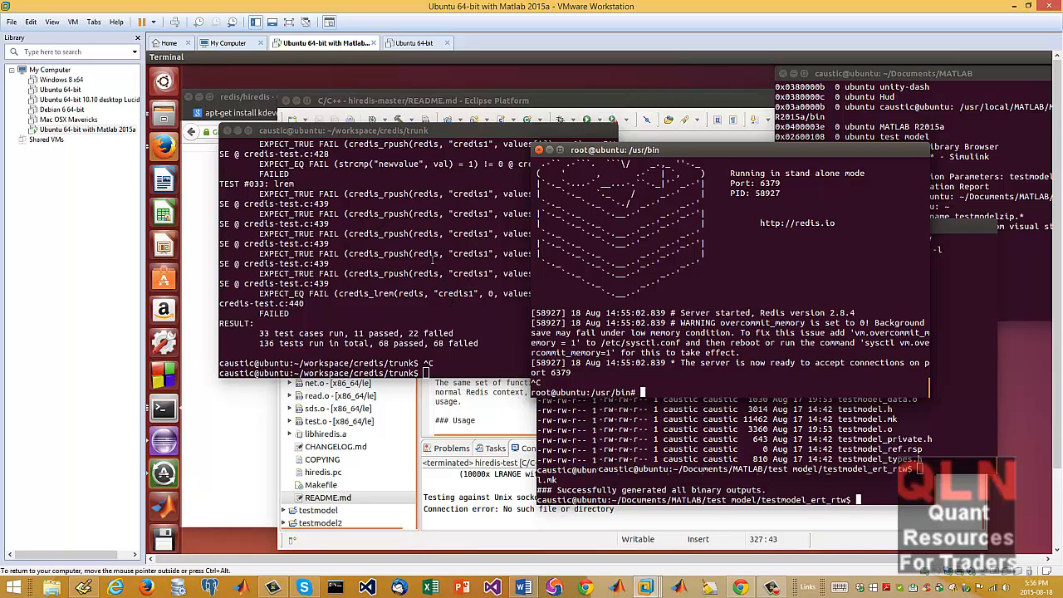